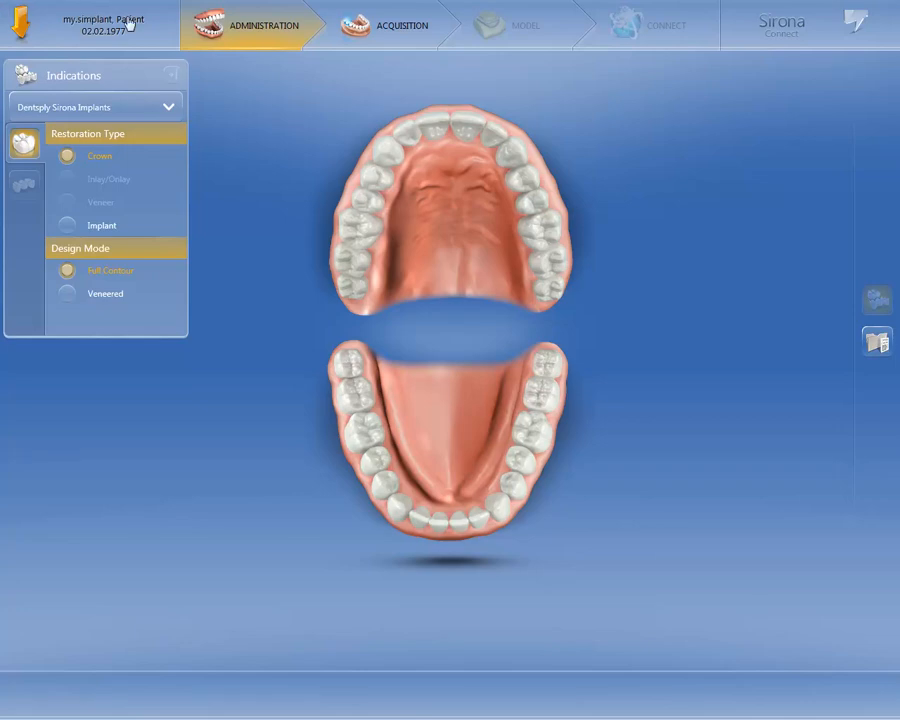
# Define a full-contour crown restoration on the lower-left molar in the tooth chart
pyautogui.click(360, 430)
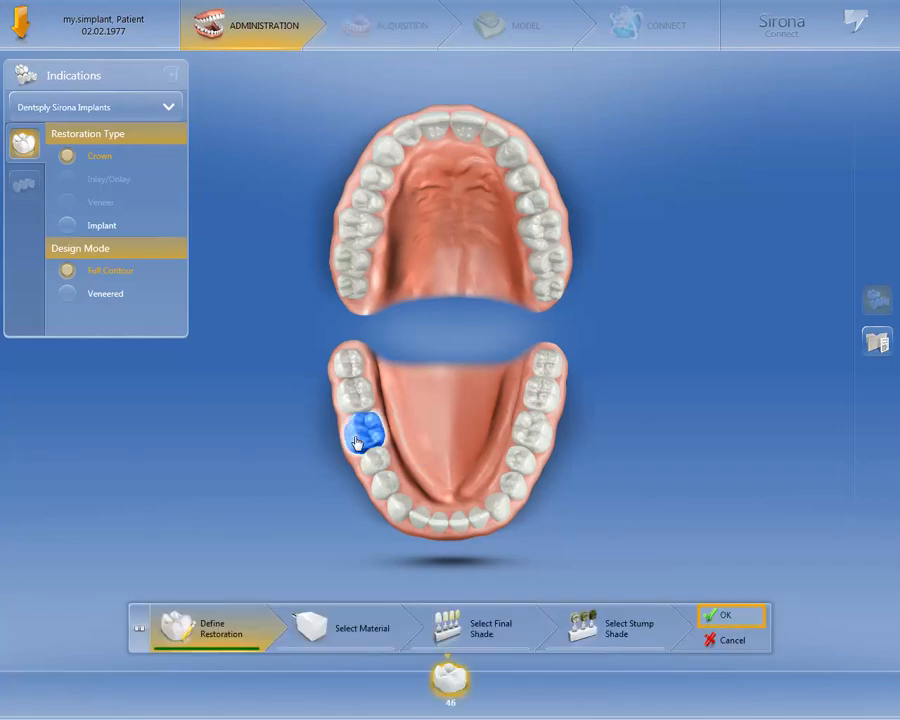
pyautogui.click(724, 614)
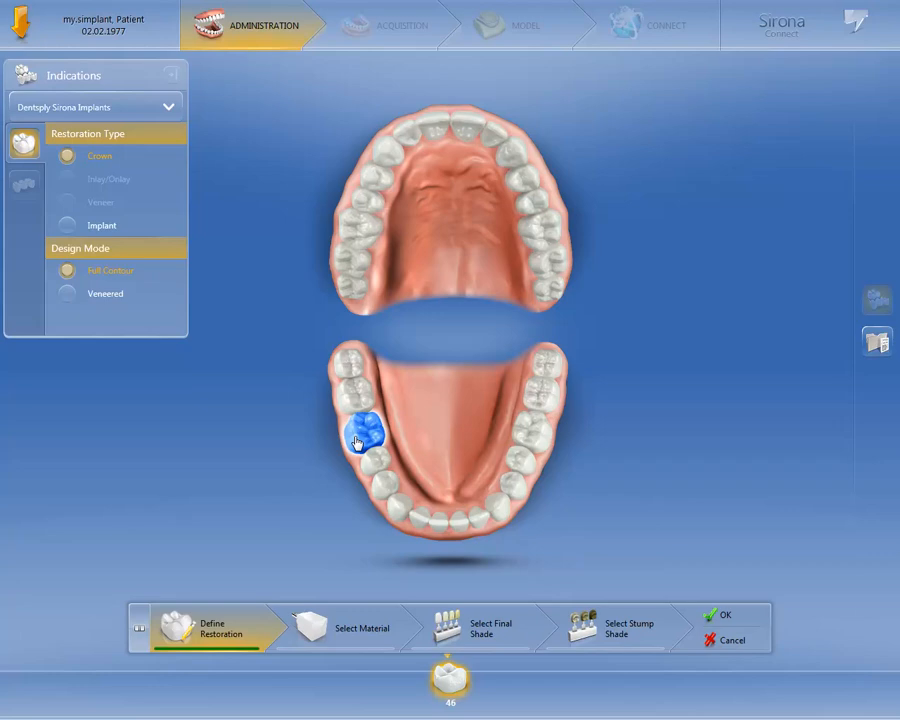
pyautogui.click(724, 616)
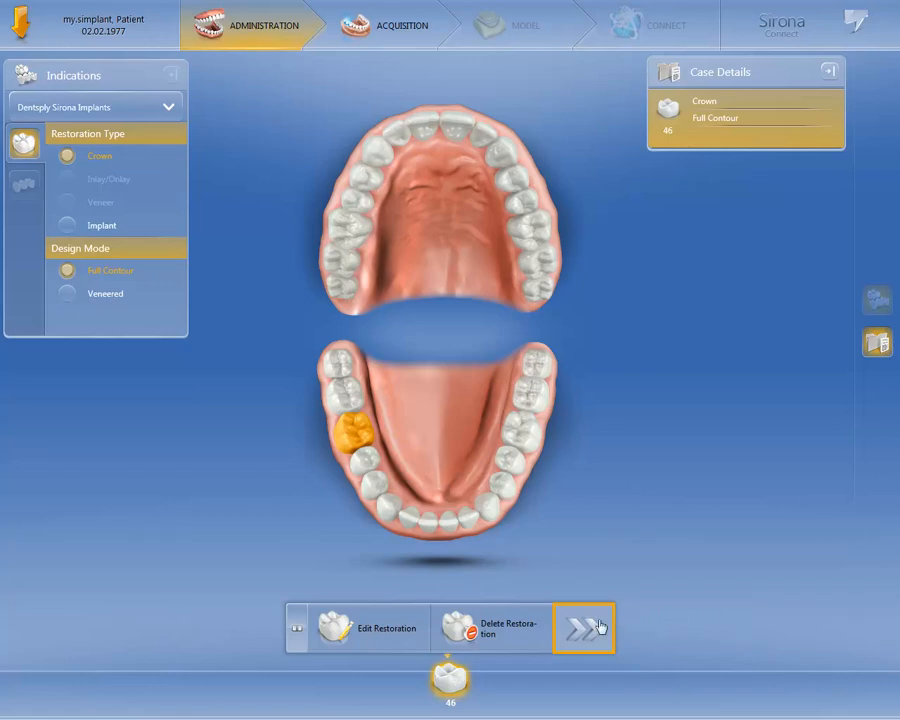
# Scan the lower jaw, then the upper jaw, then the buccal bite in Acquisition
pyautogui.click(398, 24)
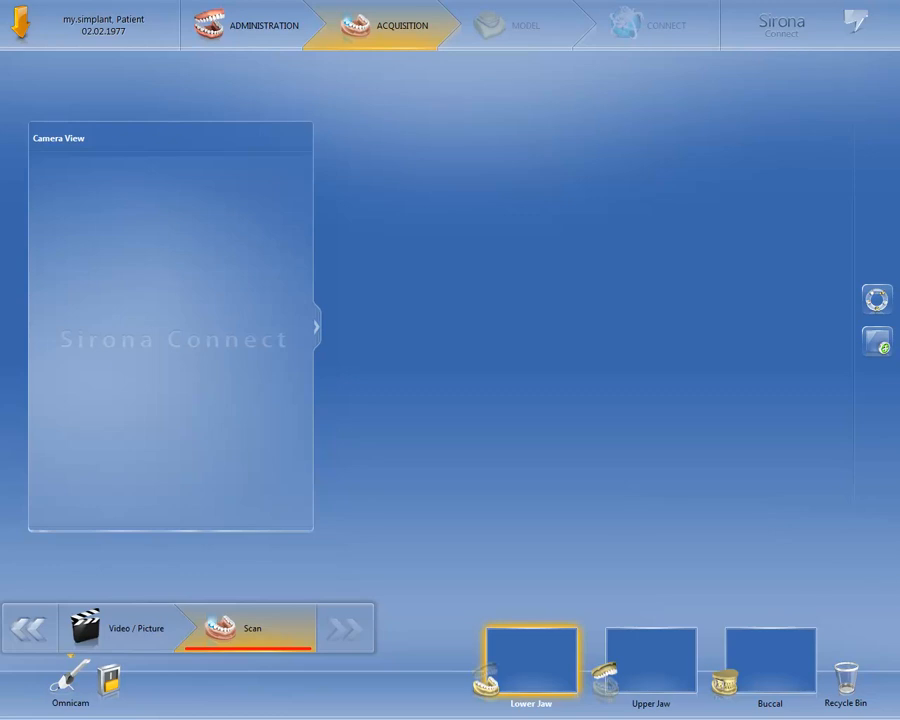
pyautogui.click(528, 660)
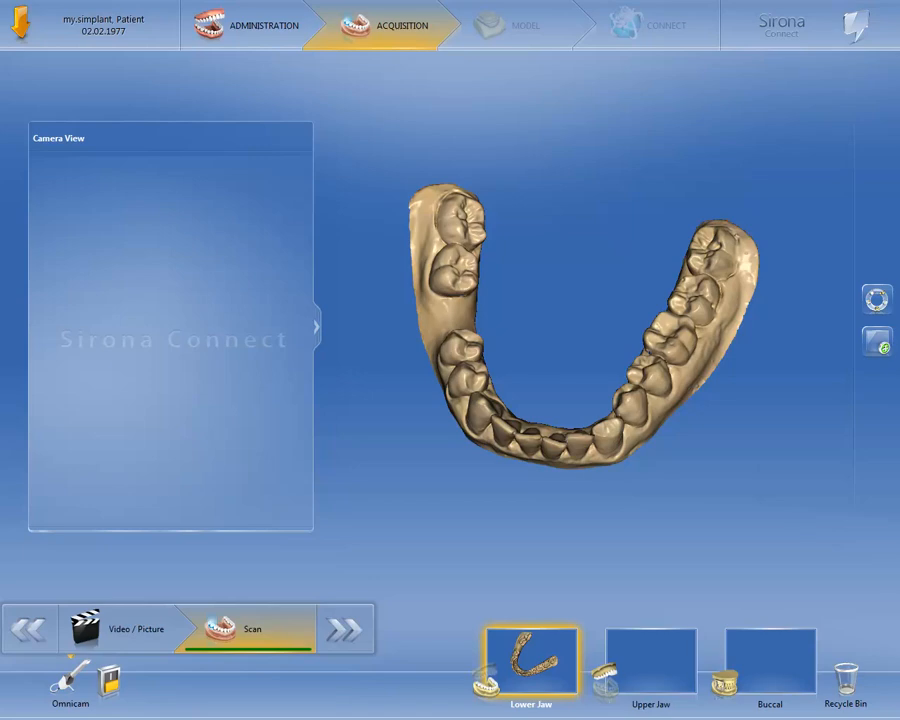
pyautogui.click(650, 660)
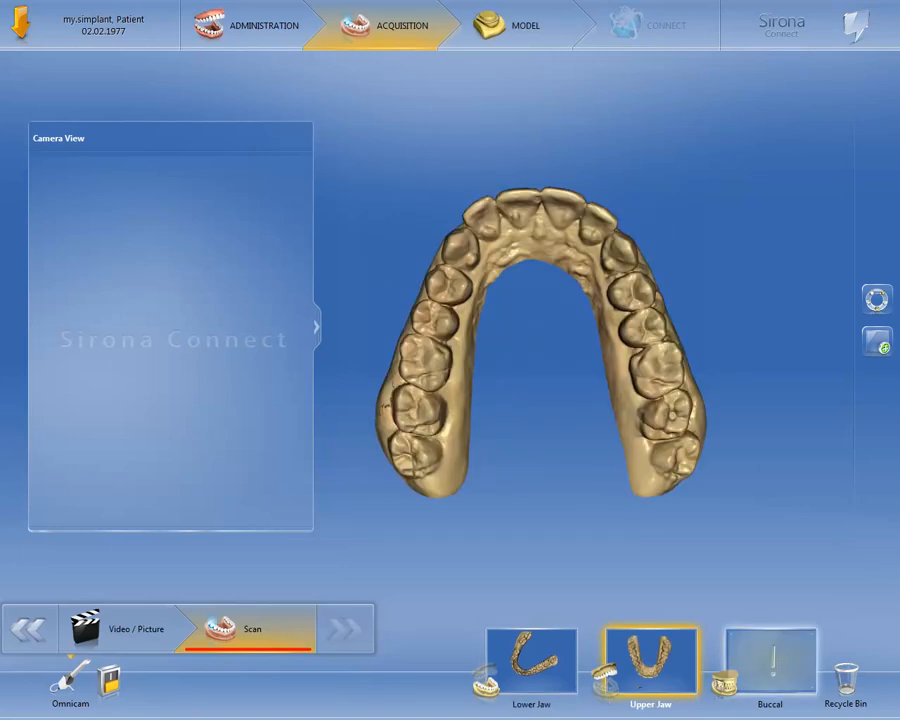
pyautogui.click(768, 660)
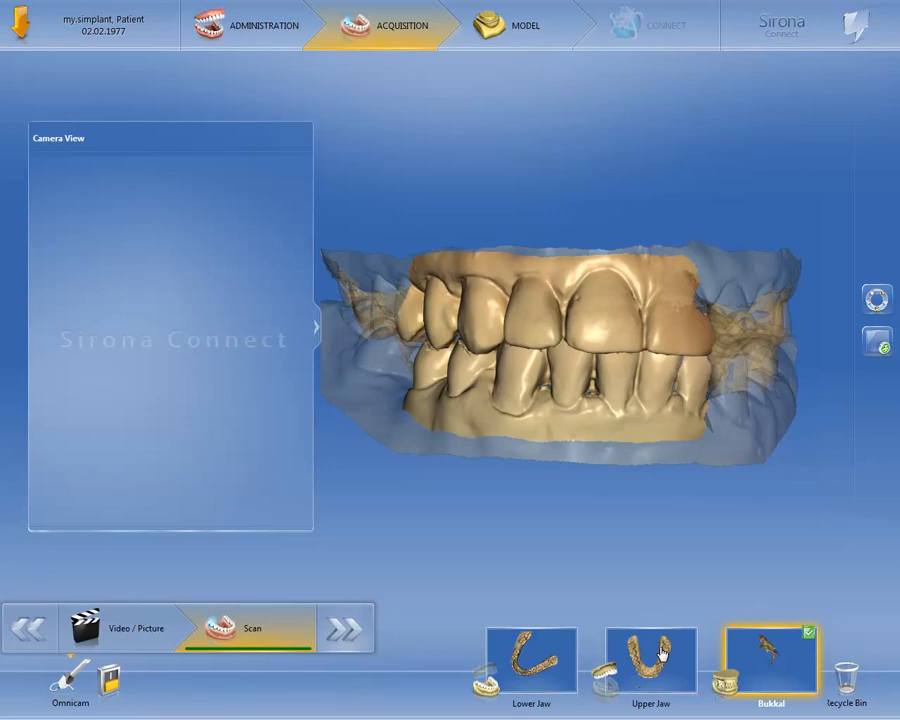
# Check the buccal bite registration in the Model stage and proceed to the Sirona Connect login
pyautogui.click(346, 628)
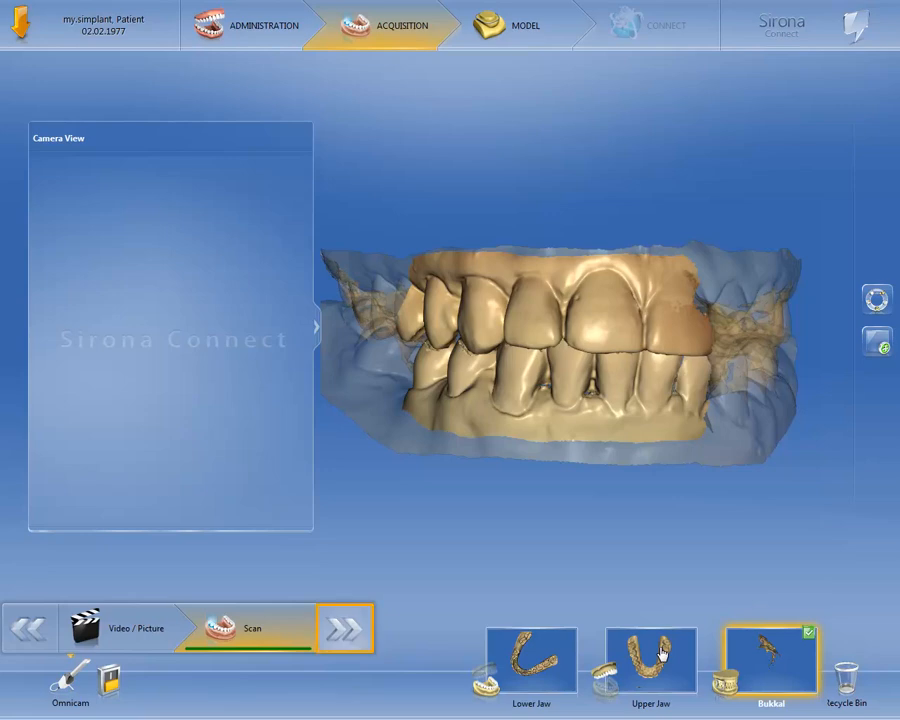
pyautogui.click(512, 24)
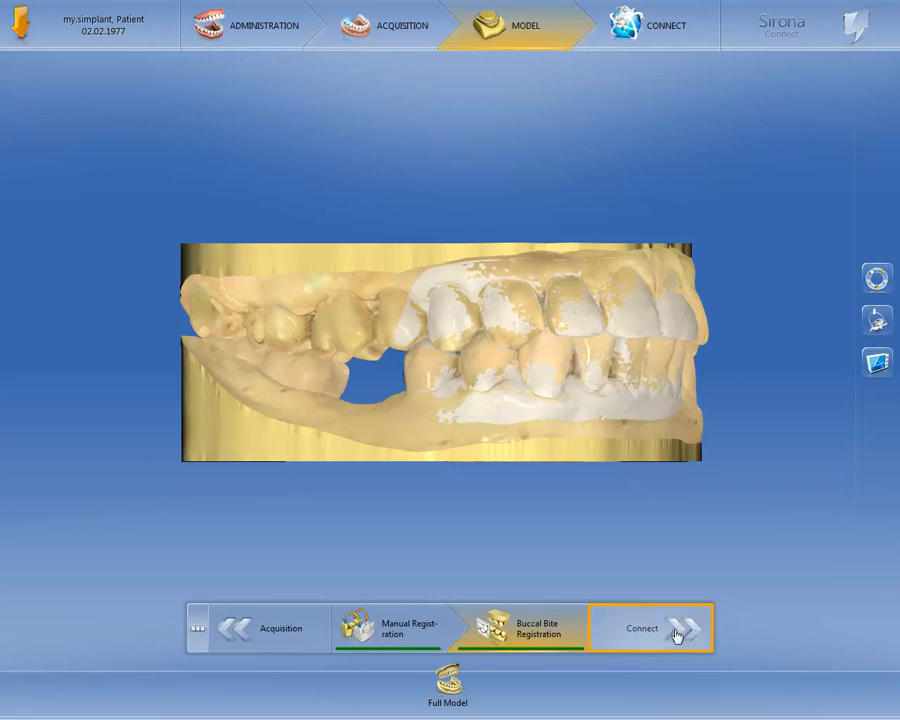
pyautogui.click(648, 628)
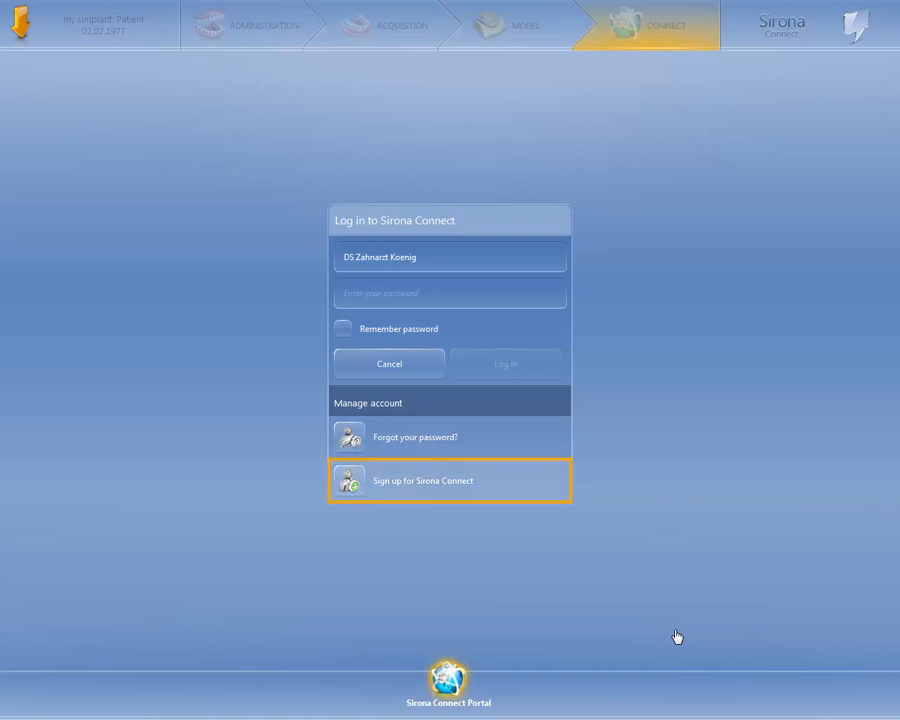
# Enter the password and log in to Sirona Connect to upload the case file
pyautogui.write('••')
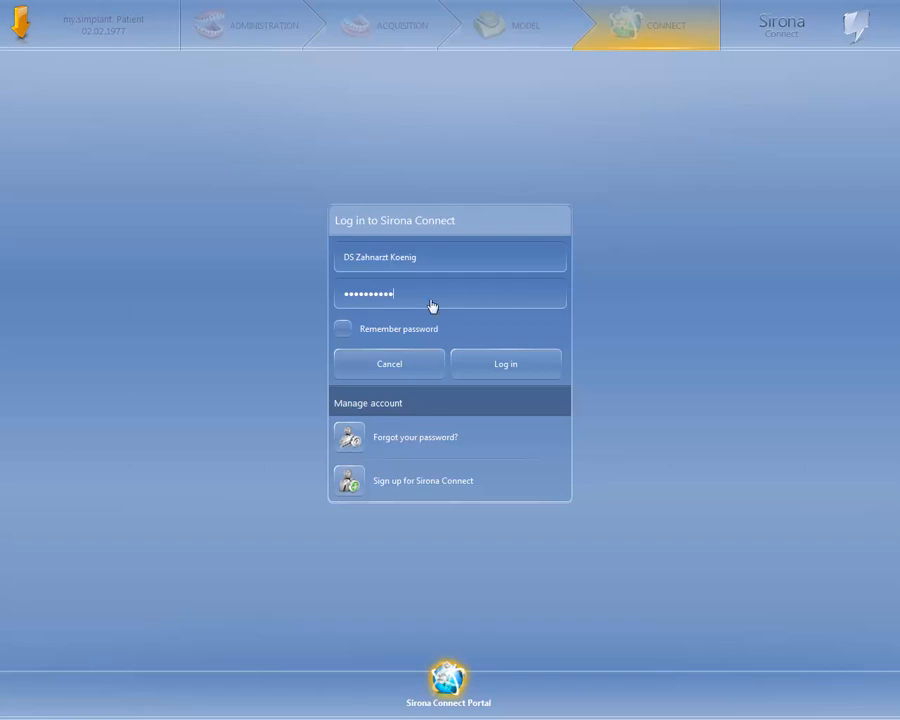
pyautogui.click(506, 364)
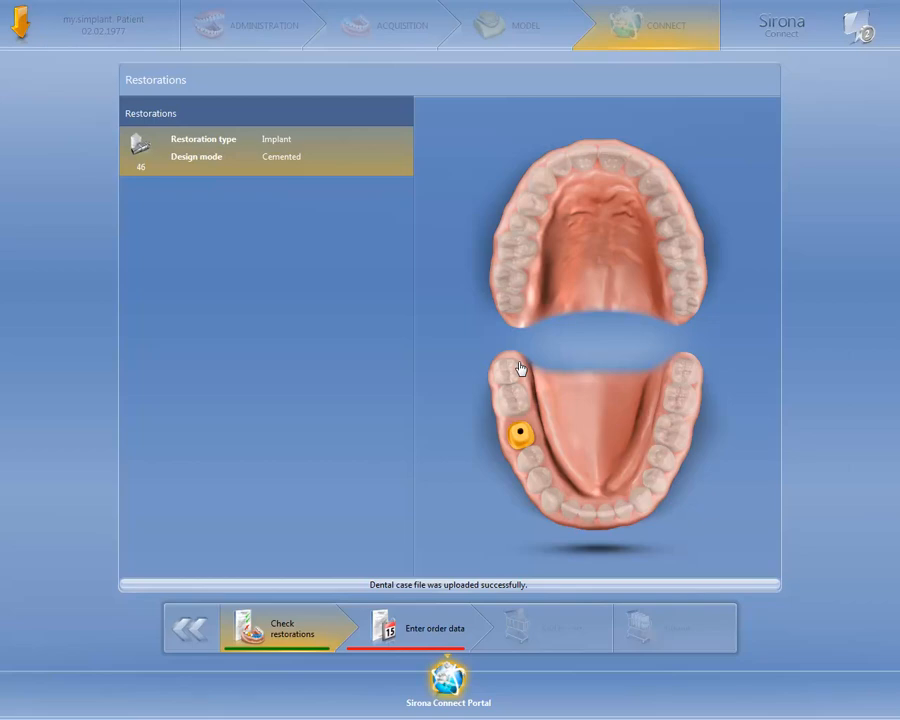
# Proceed from the restorations check to the order data form for the implant patient
pyautogui.click(416, 628)
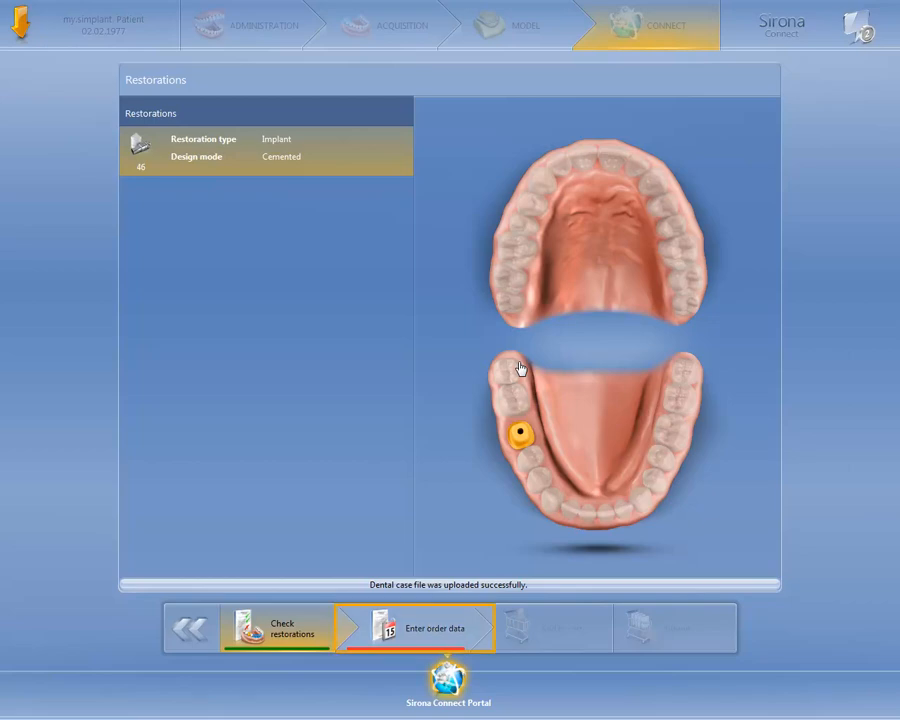
pyautogui.click(412, 628)
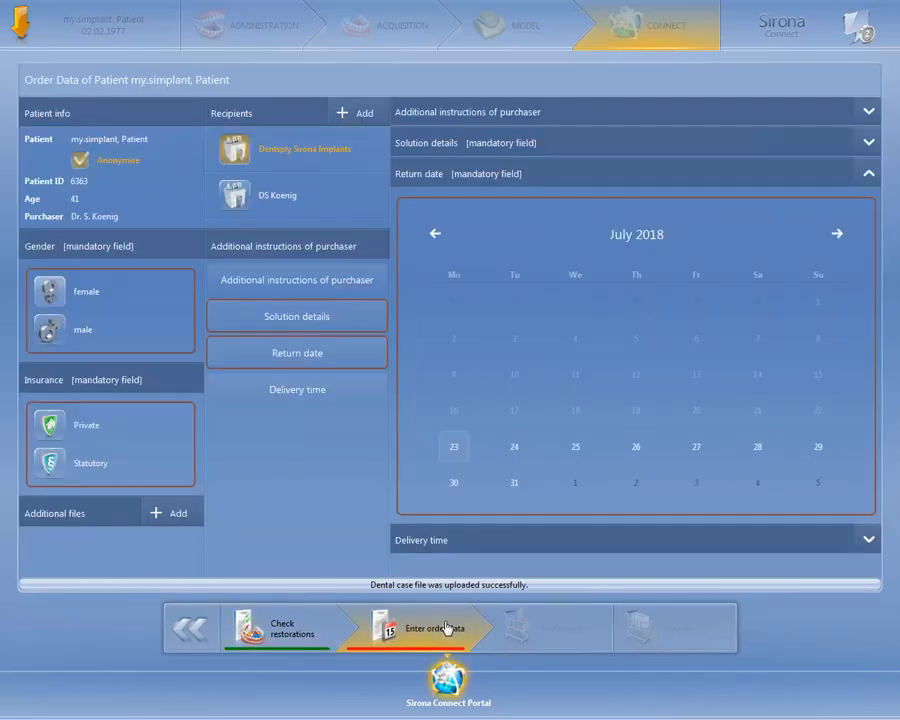
# Mark the patient's gender as female in the order form
pyautogui.click(296, 148)
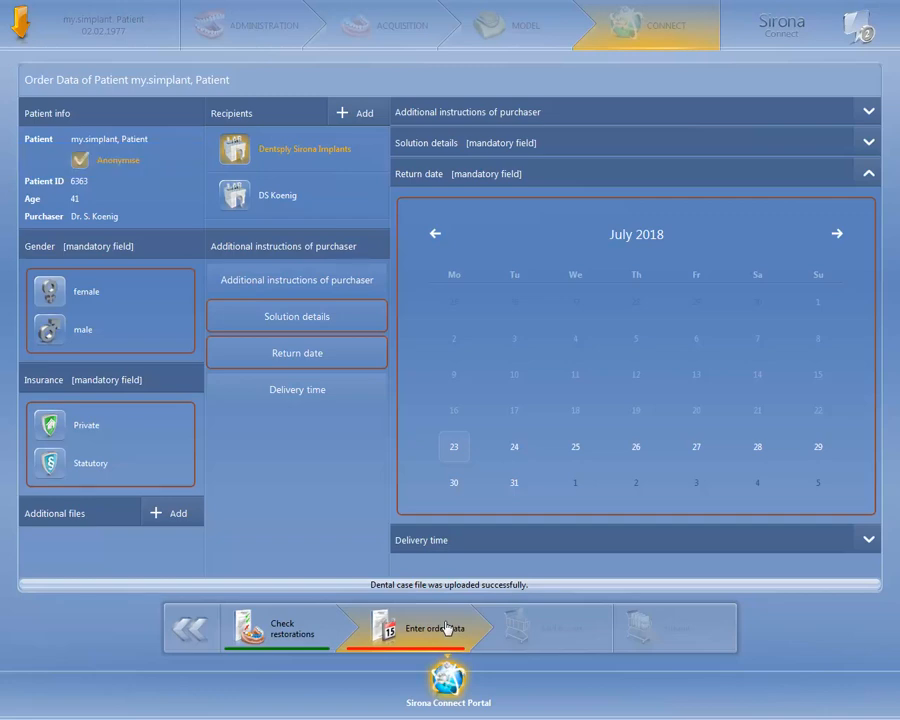
pyautogui.moveTo(90, 292)
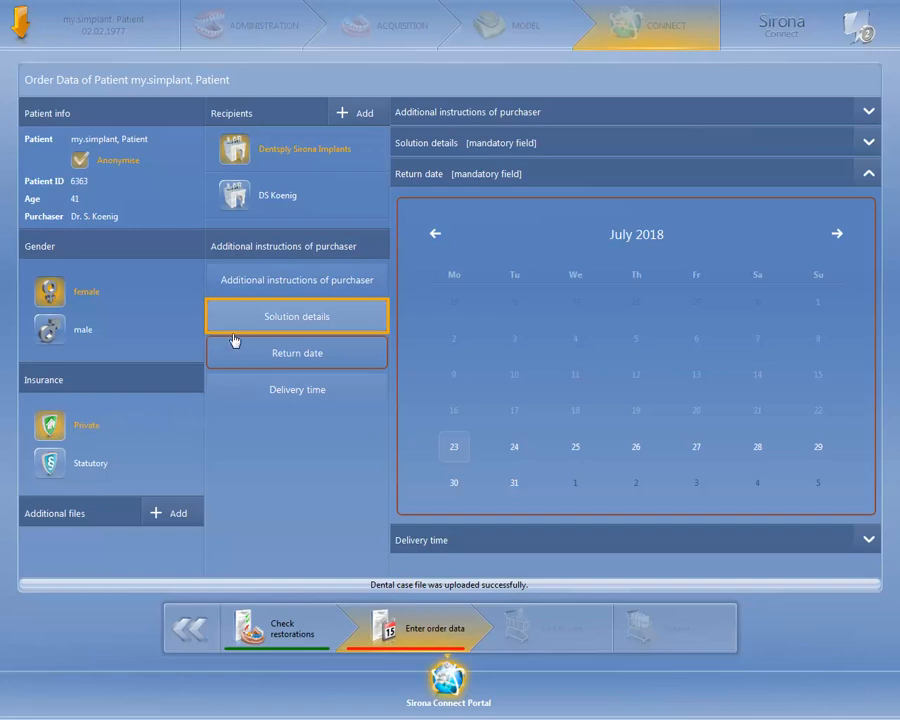
# Choose Simplant solution as the order's solution details
pyautogui.click(296, 316)
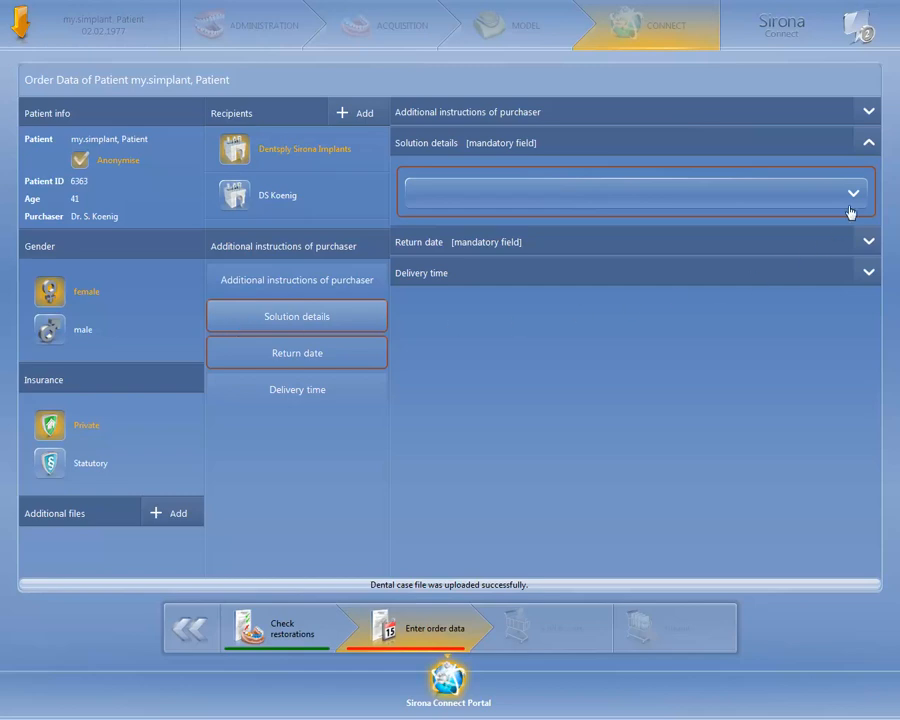
pyautogui.click(852, 192)
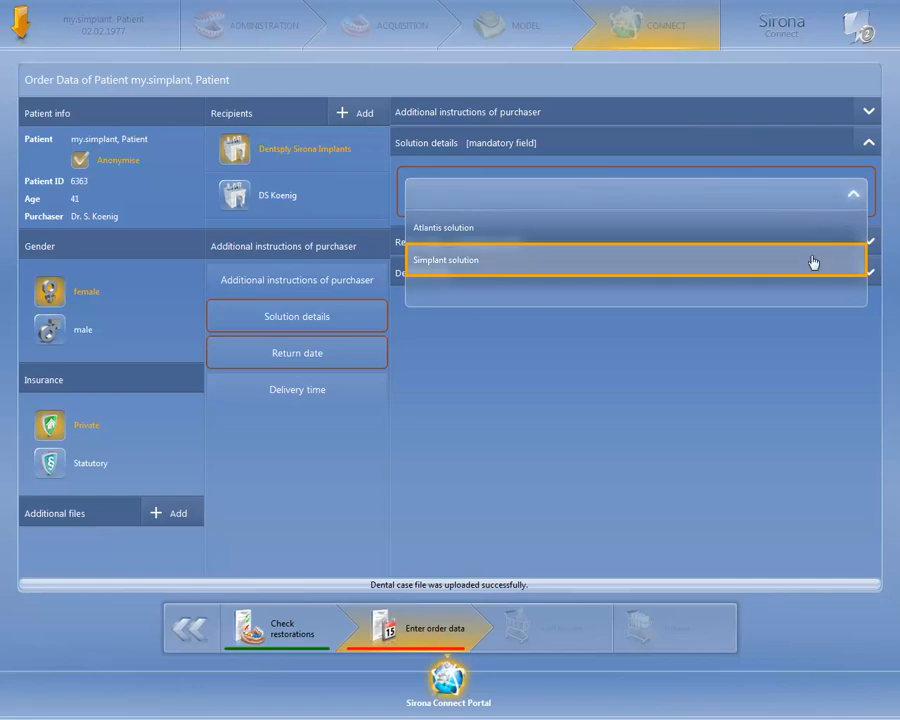
pyautogui.click(636, 260)
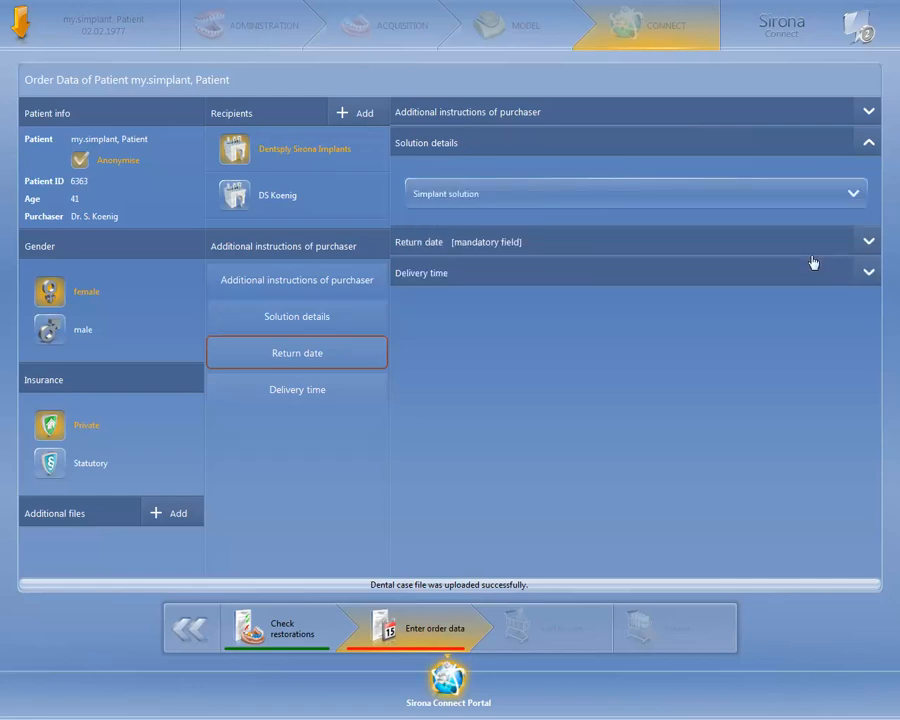
pyautogui.moveTo(360, 352)
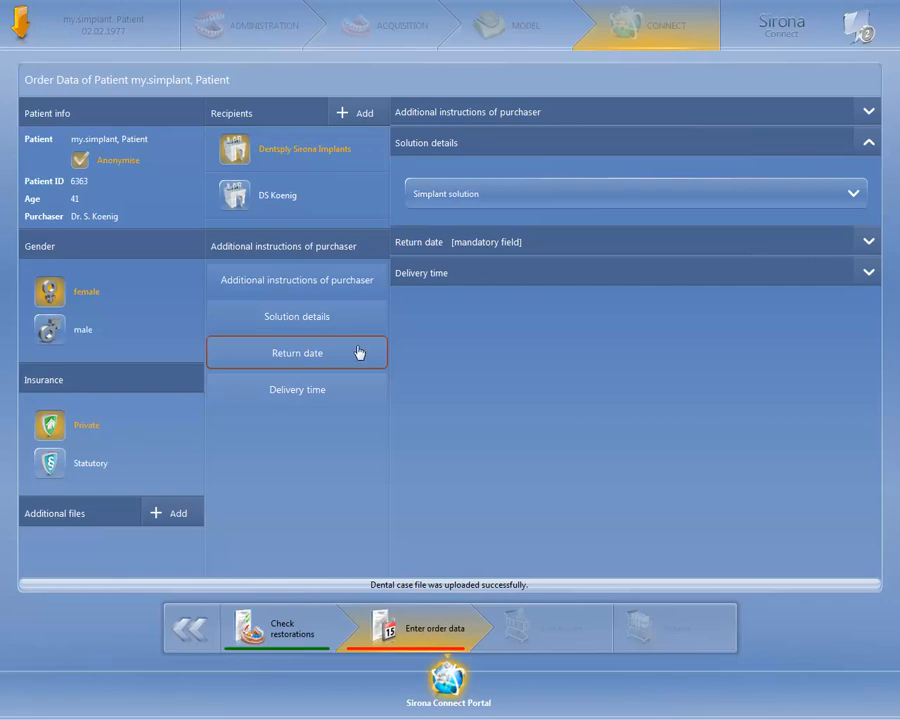